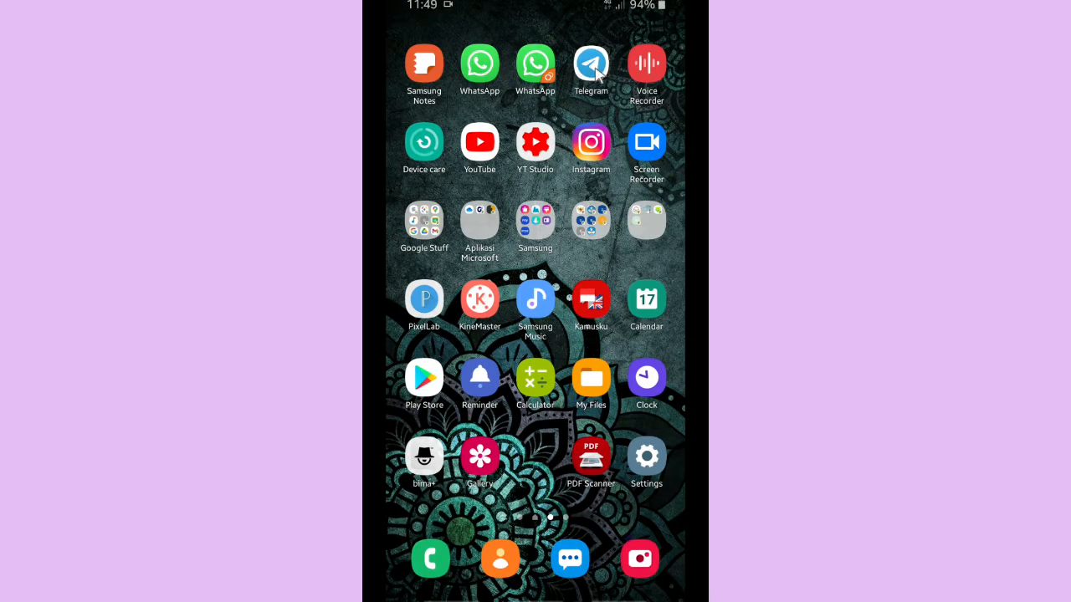
Launch Telegram and navigate through its menu and Settings to the Data and Storage page
click(591, 63)
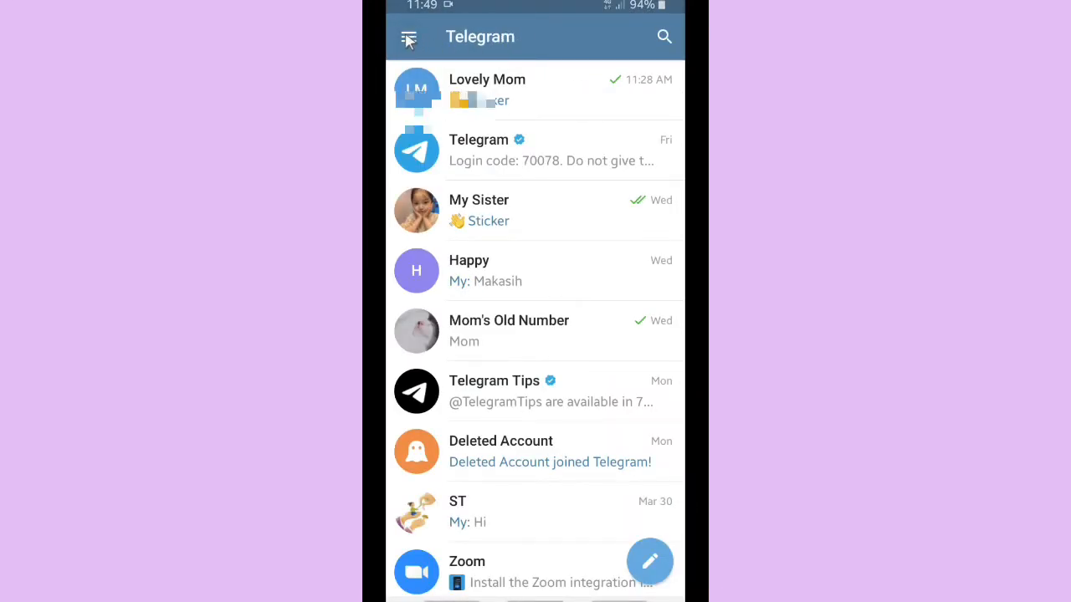
click(408, 36)
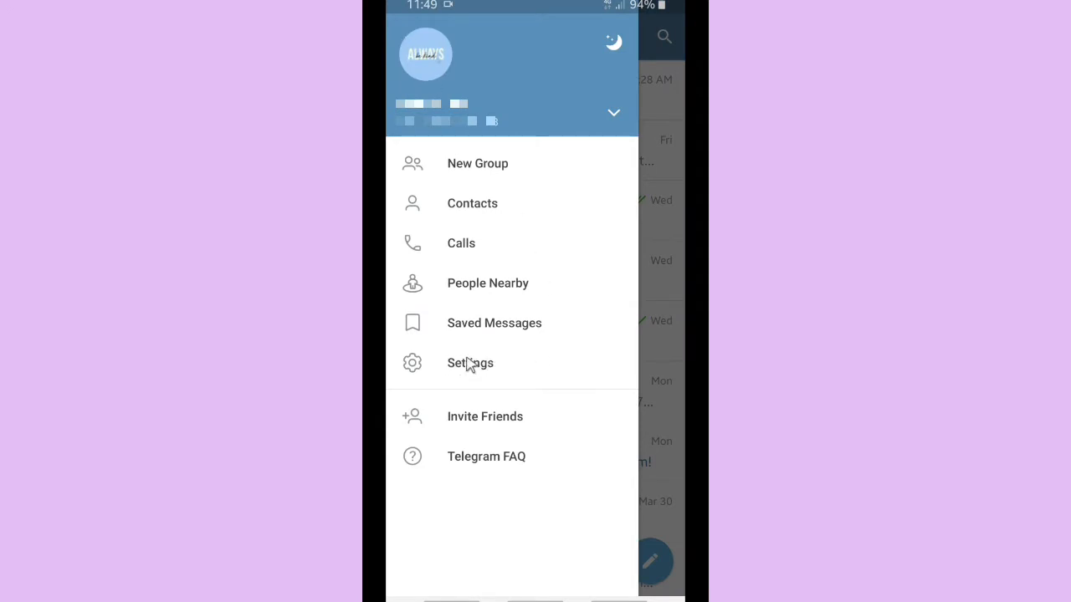
click(469, 363)
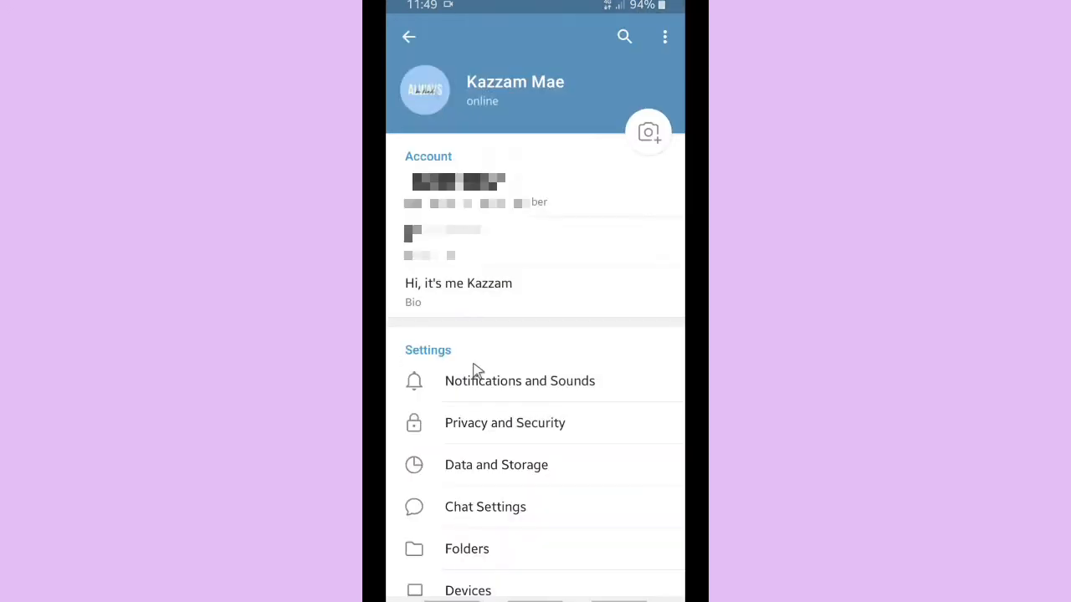
mouse_move(525, 470)
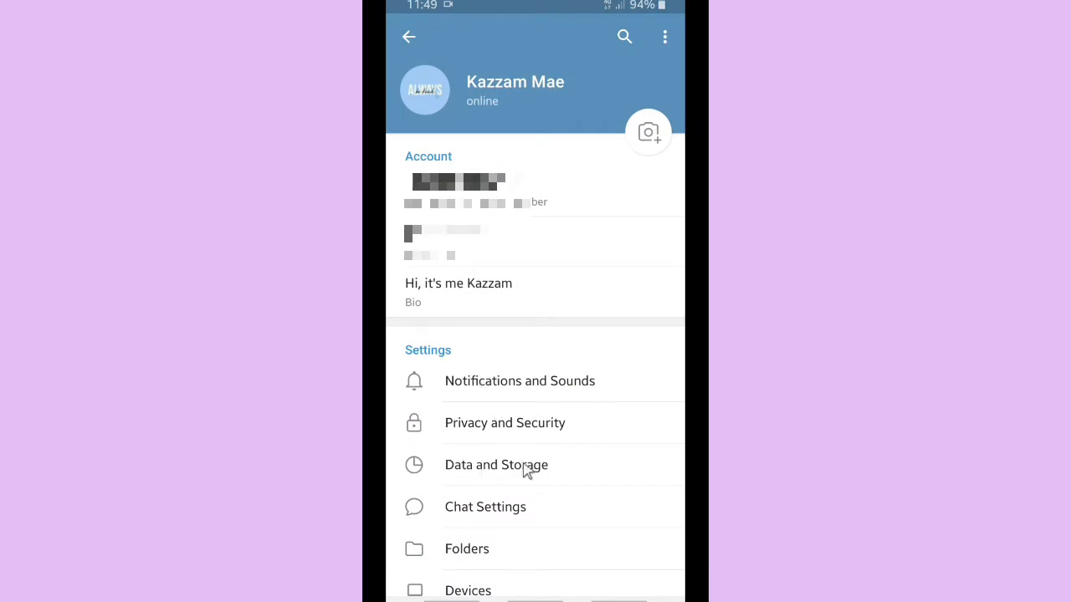
click(496, 465)
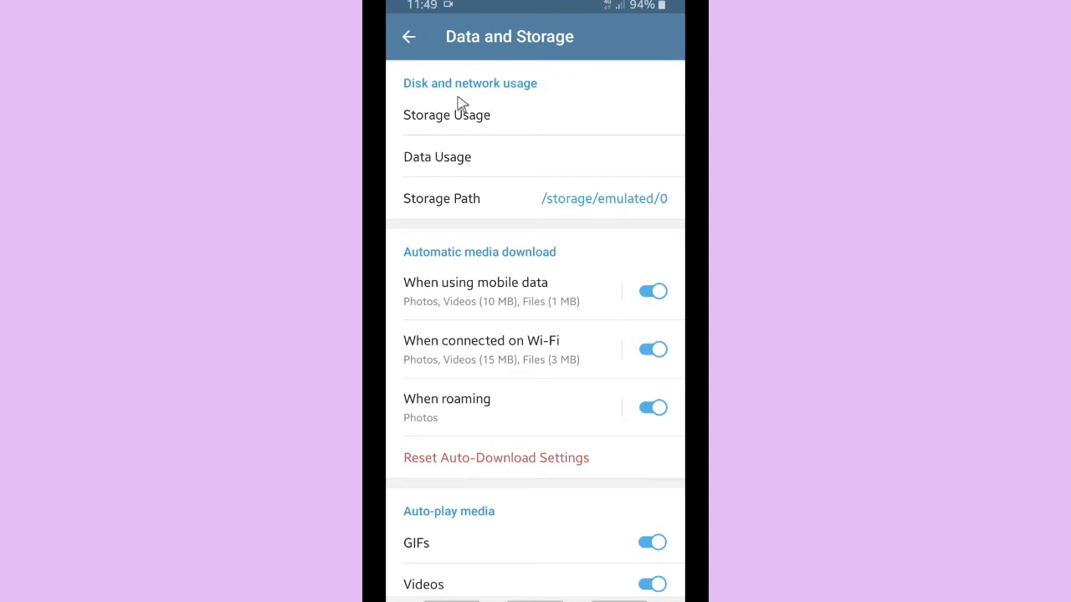
In Storage Usage, adjust the Keep Media slider through 3 days, 1 week and forever, settling on 1 month
click(447, 114)
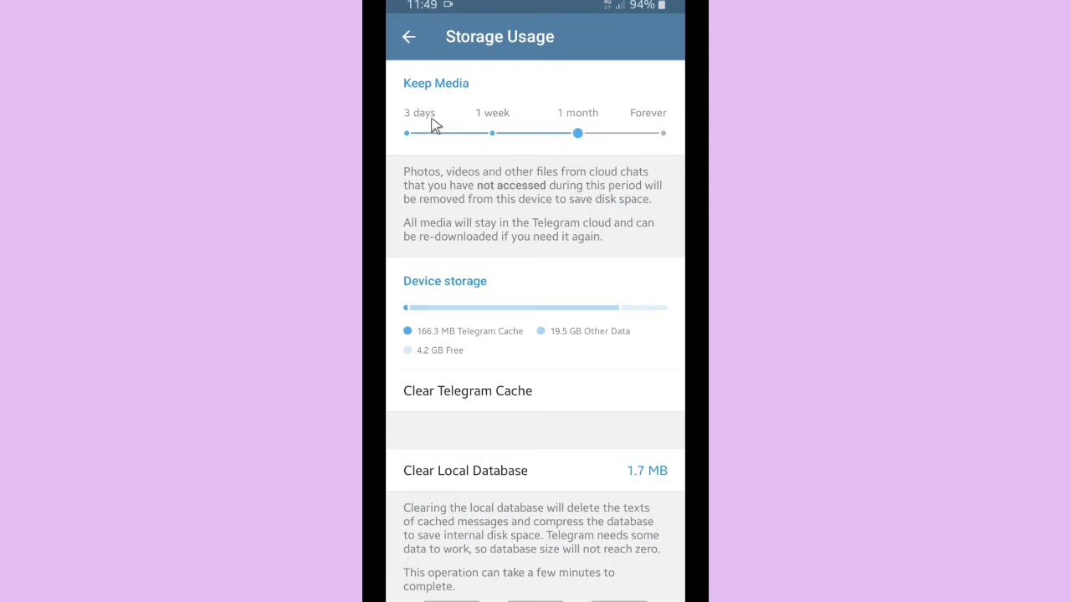
mouse_move(489, 121)
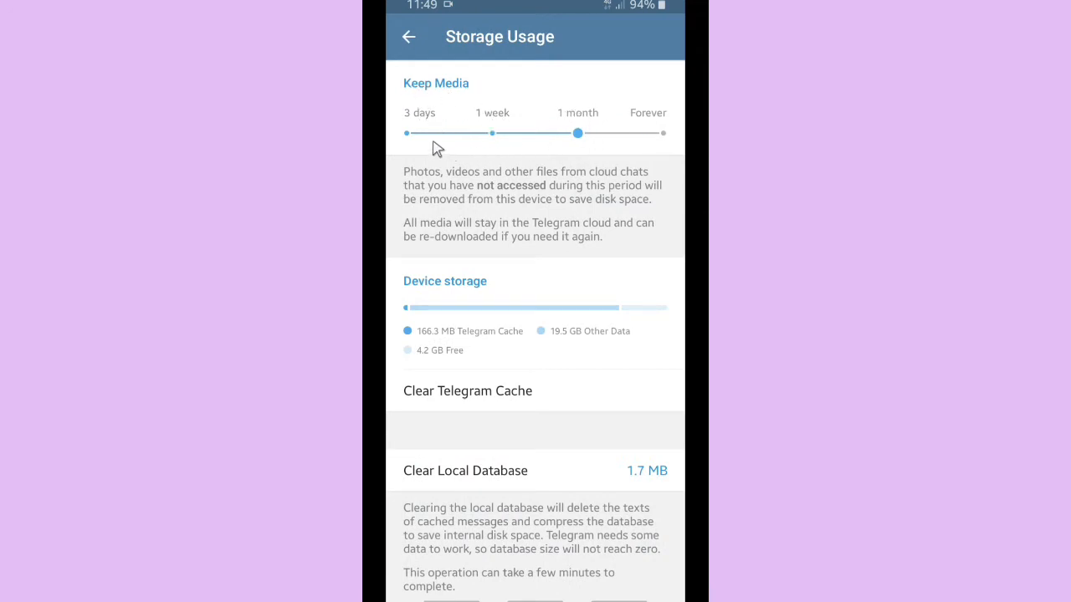
drag(577, 134, 406, 134)
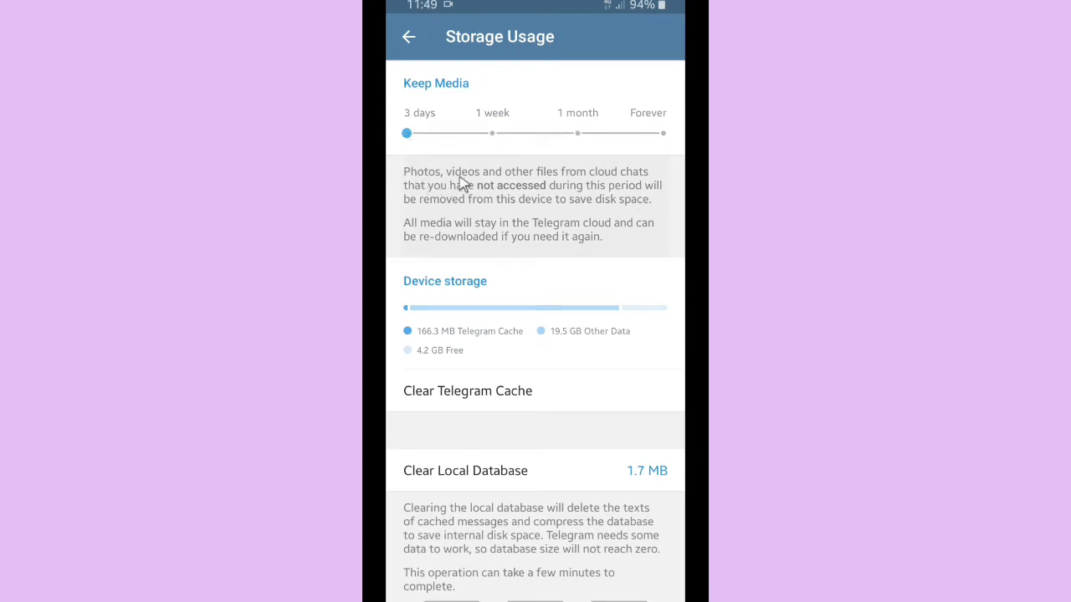
mouse_move(615, 197)
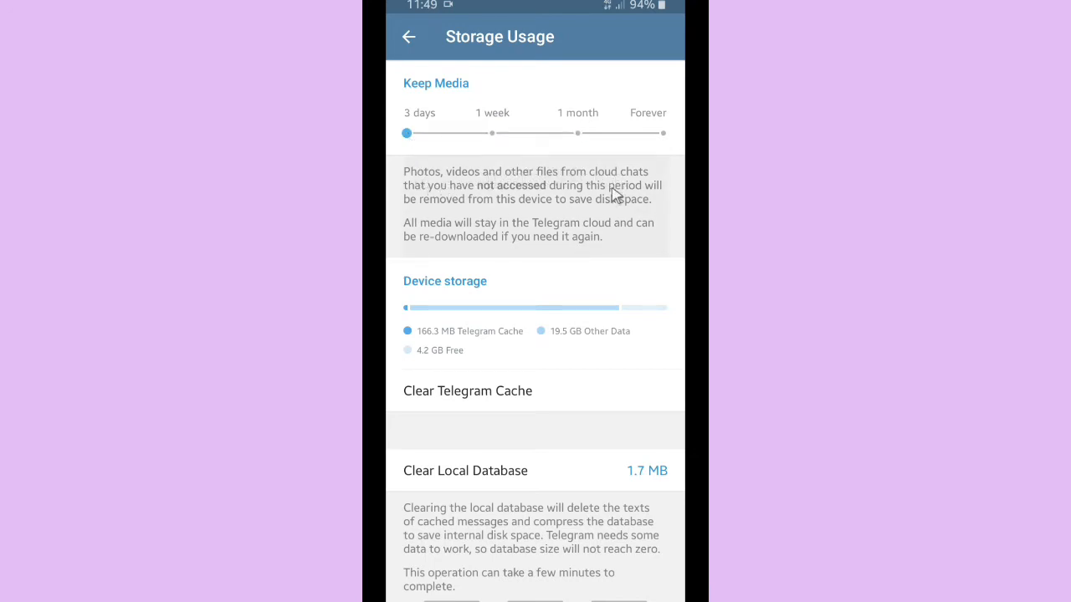
mouse_move(563, 194)
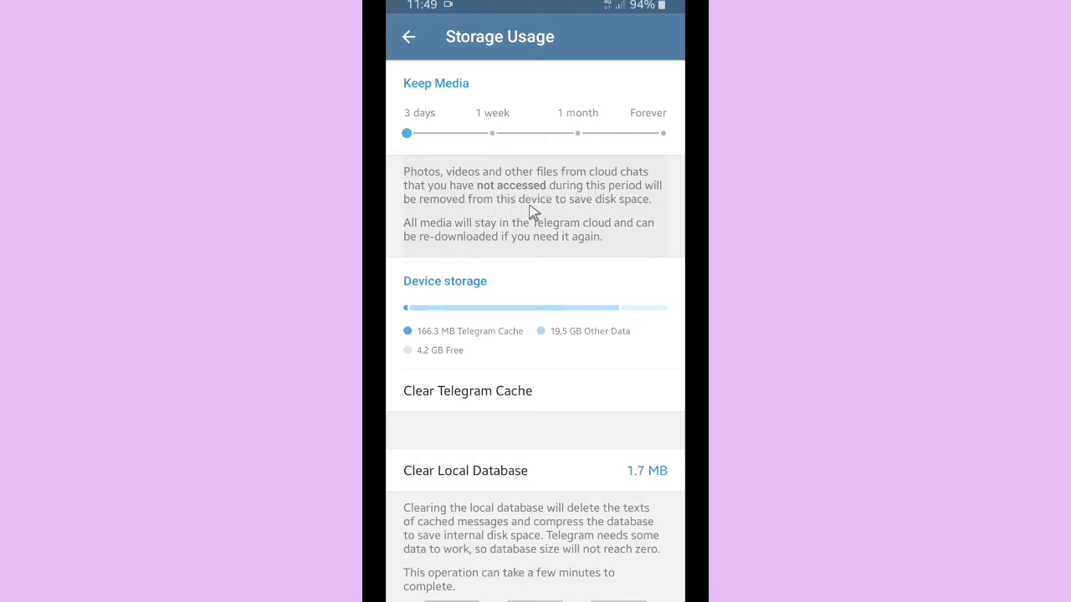
mouse_move(475, 236)
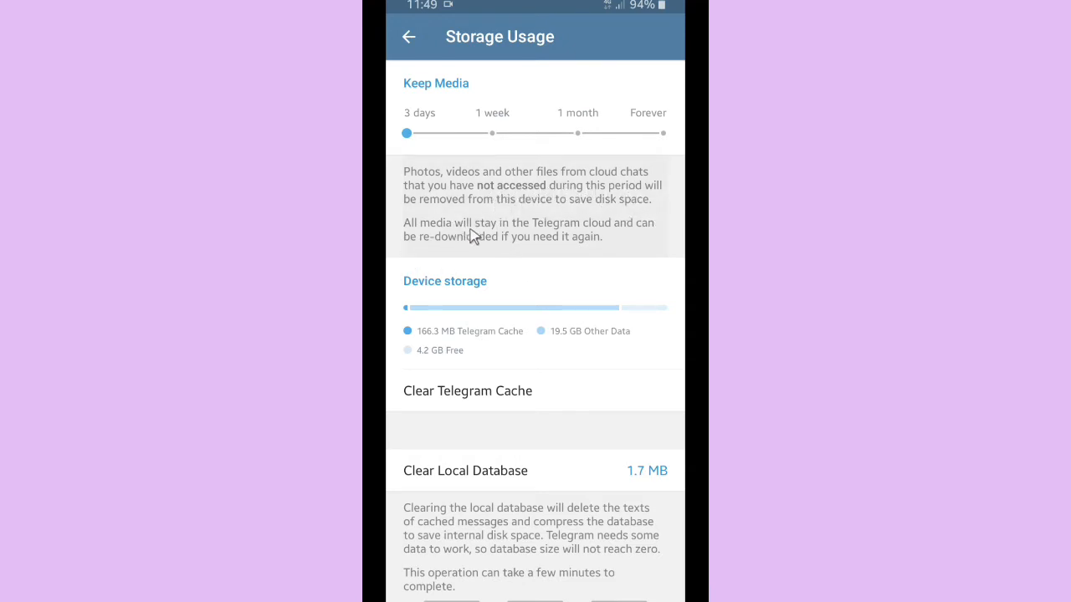
mouse_move(452, 254)
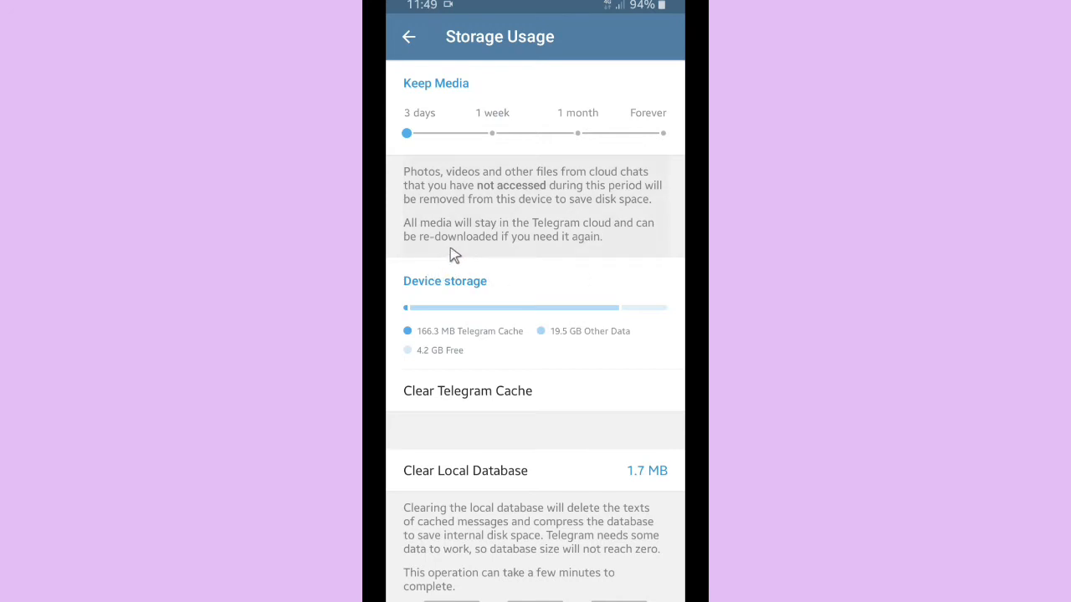
mouse_move(495, 140)
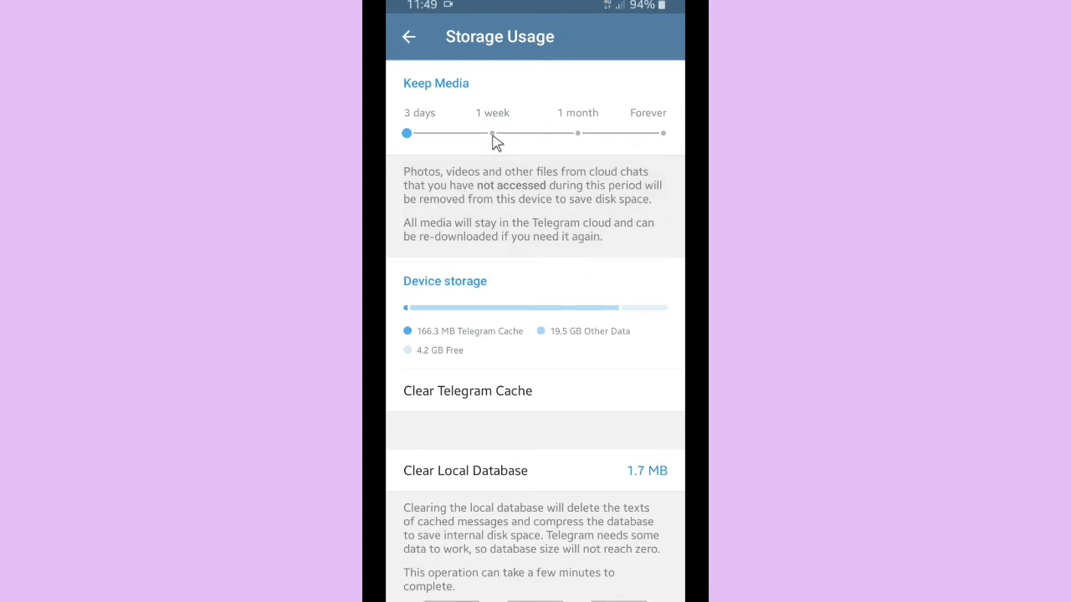
drag(409, 134, 492, 134)
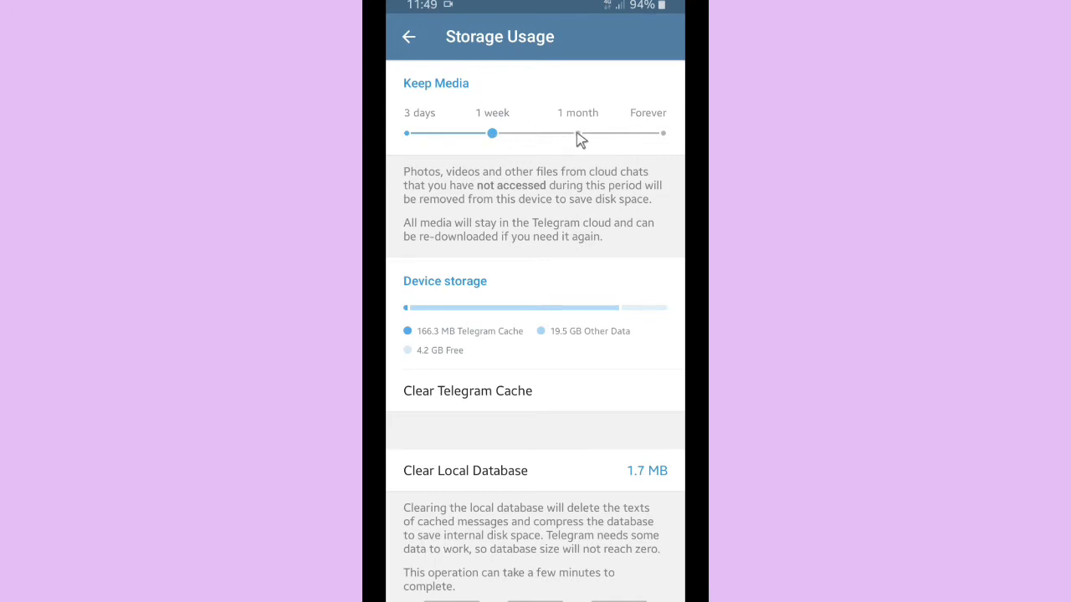
drag(492, 134, 577, 134)
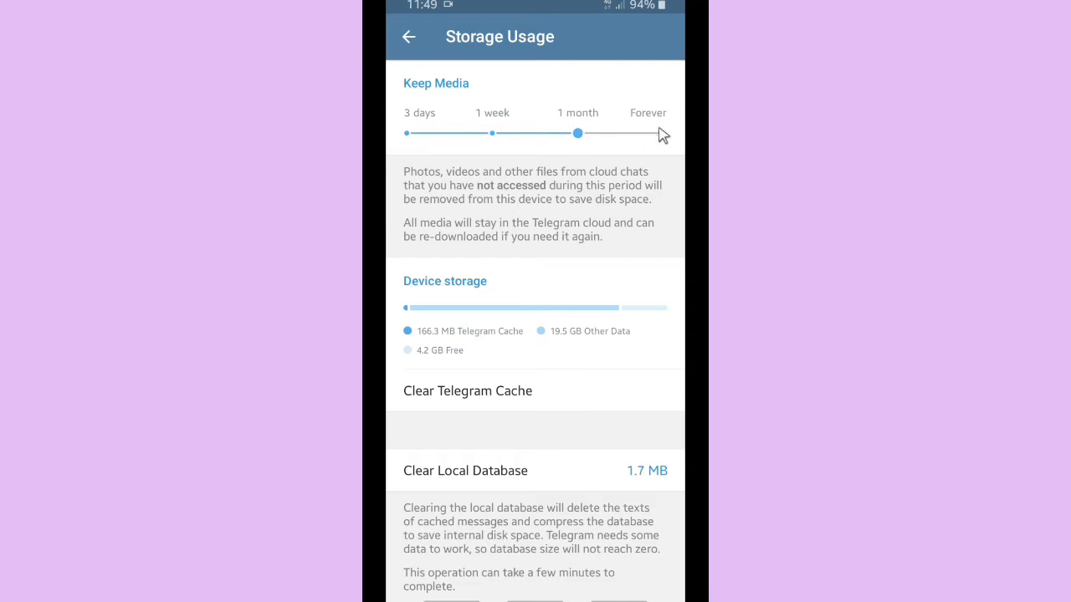
drag(579, 134, 661, 133)
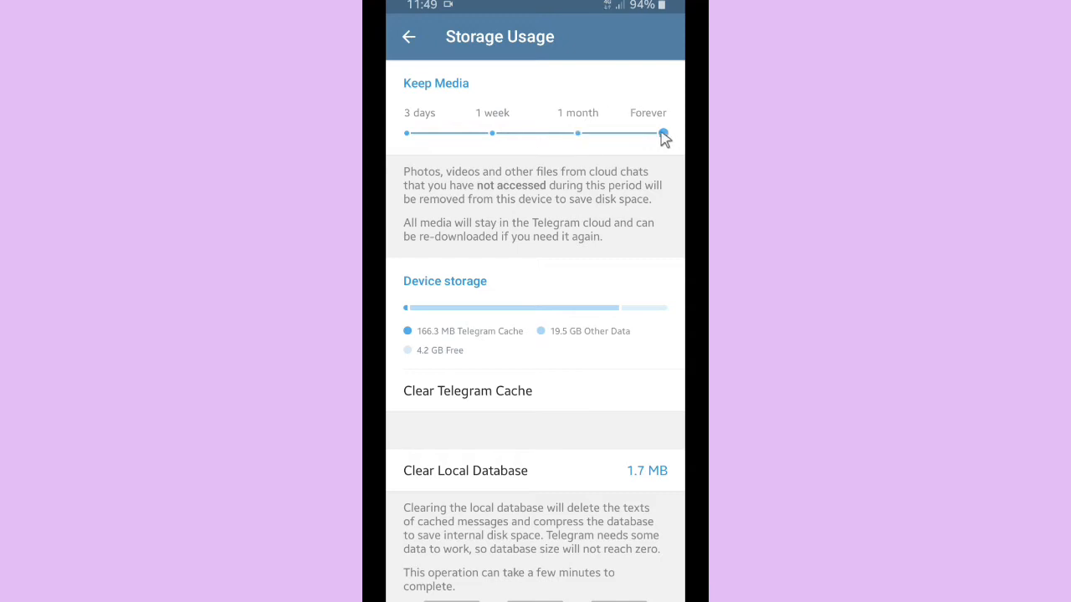
drag(666, 134, 582, 134)
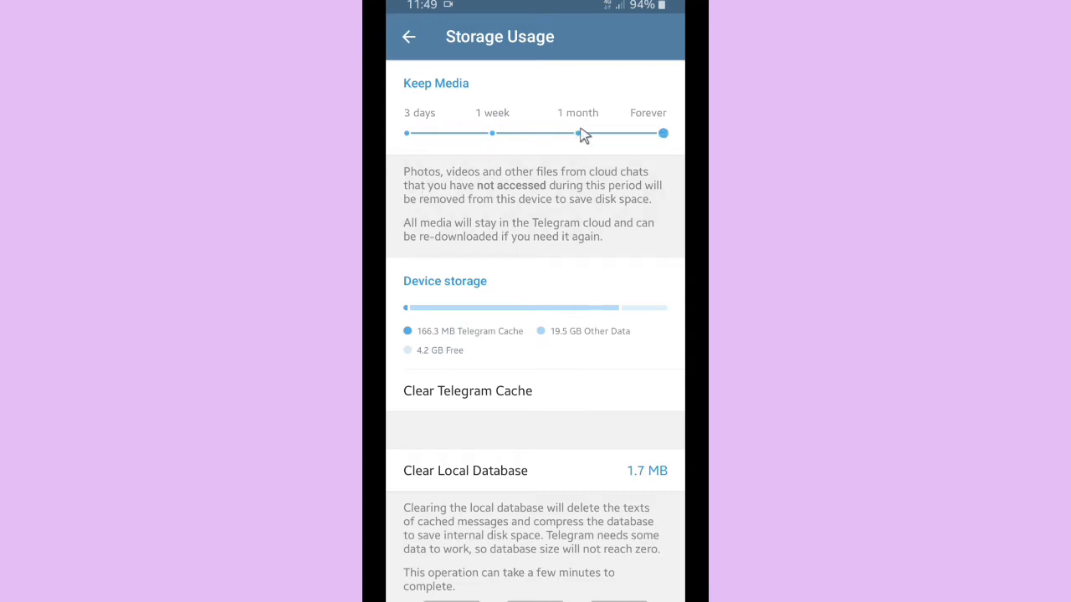
drag(662, 134, 579, 134)
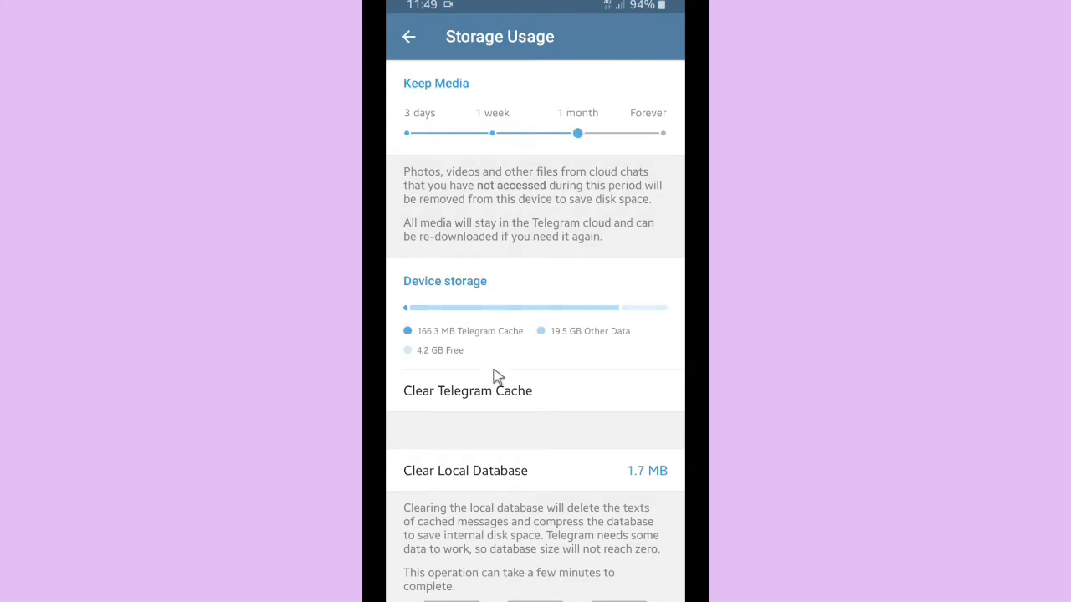
Review the cached photos, documents and stickers breakdown and confirm Clear Cache
click(468, 389)
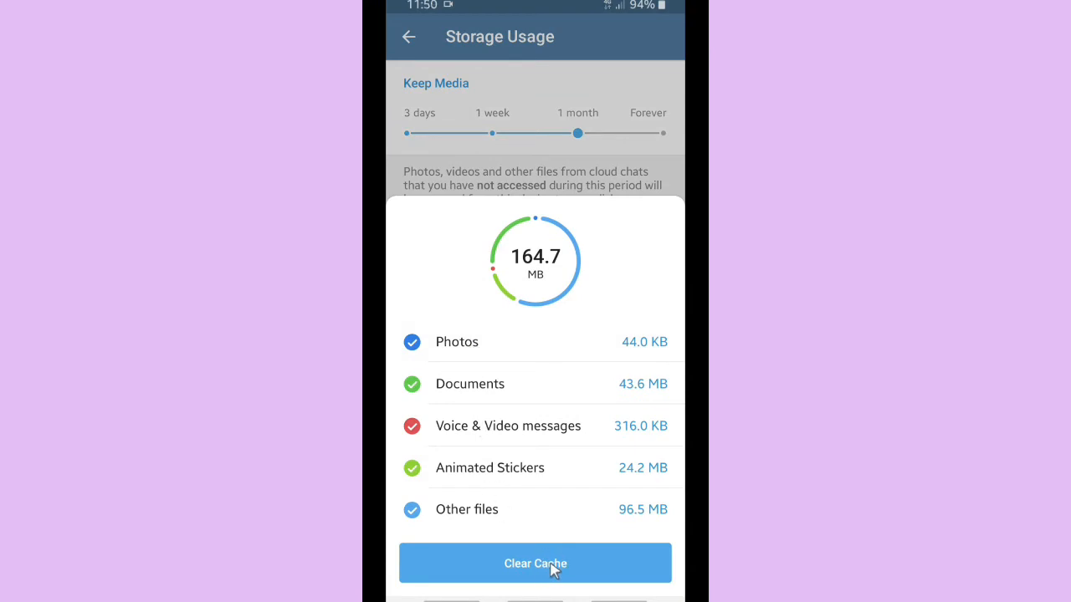
click(536, 562)
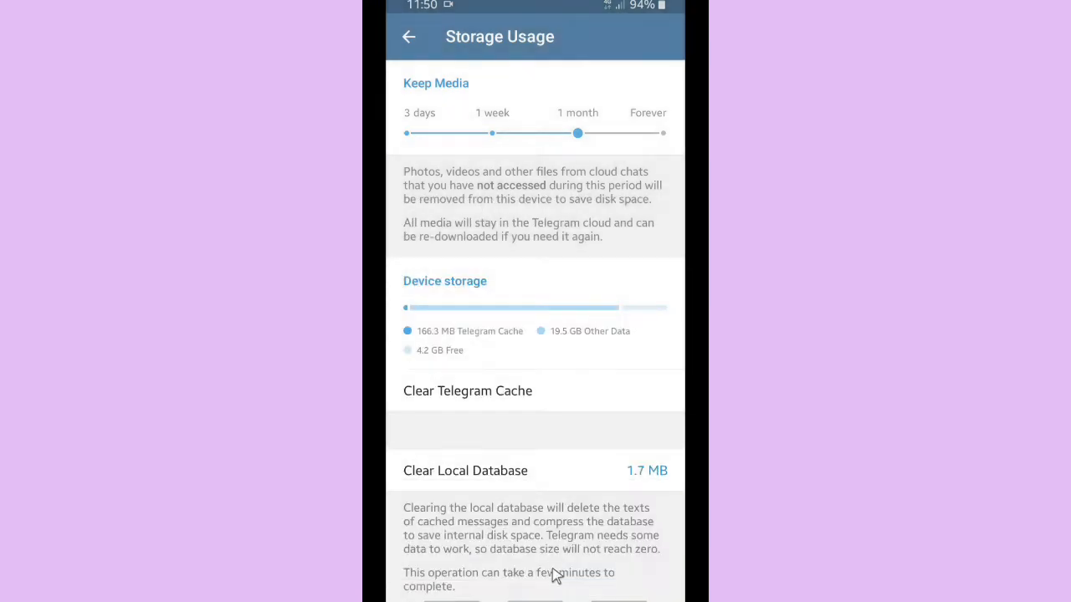
Check the cleared cache, leaving only the 1.7 MB local database on the device
click(467, 391)
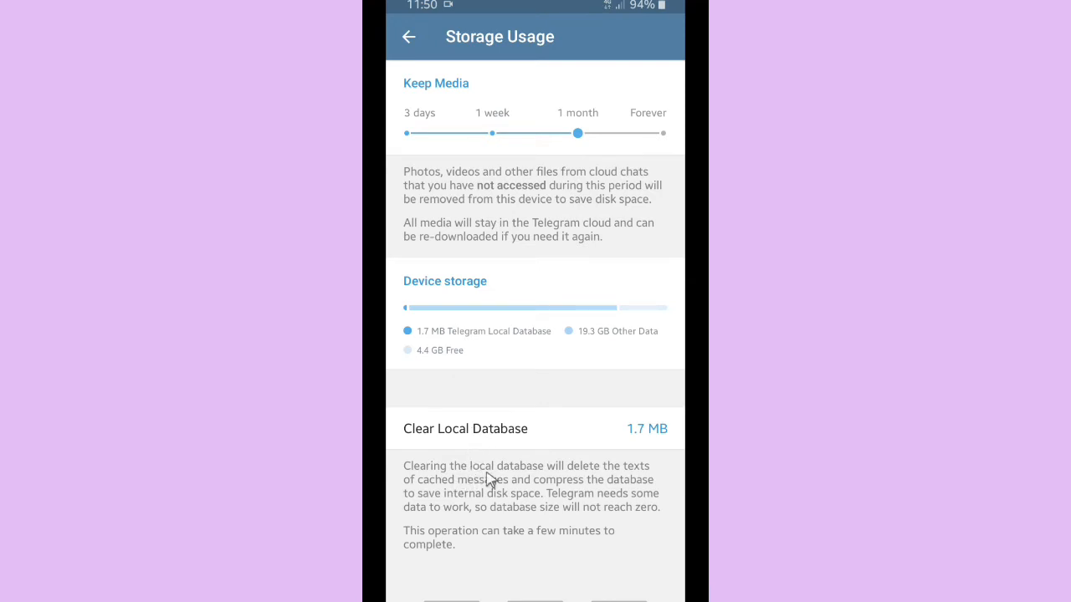
mouse_move(629, 500)
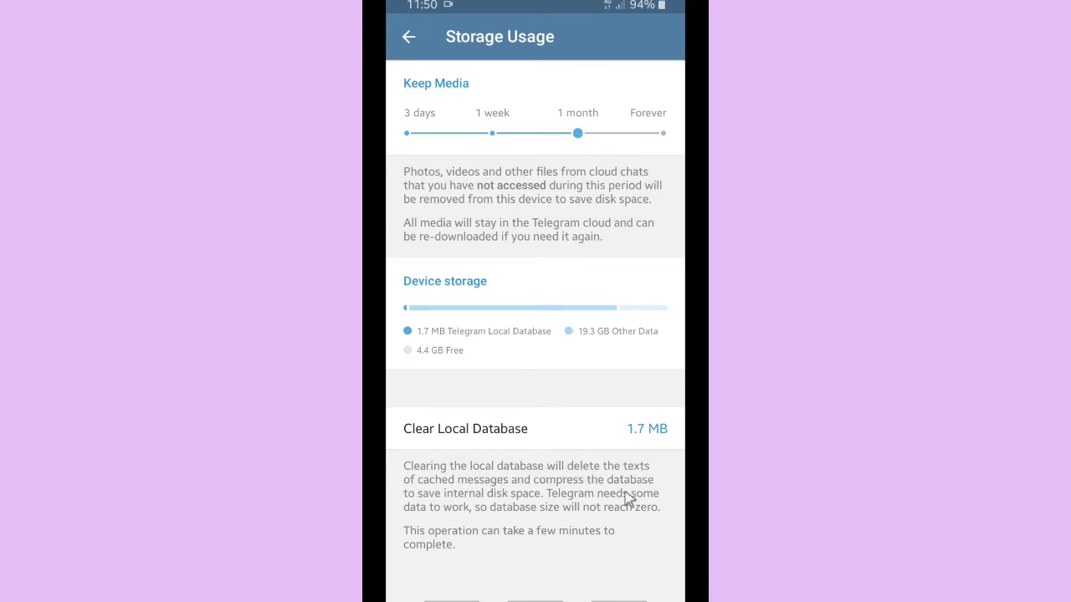
mouse_move(569, 489)
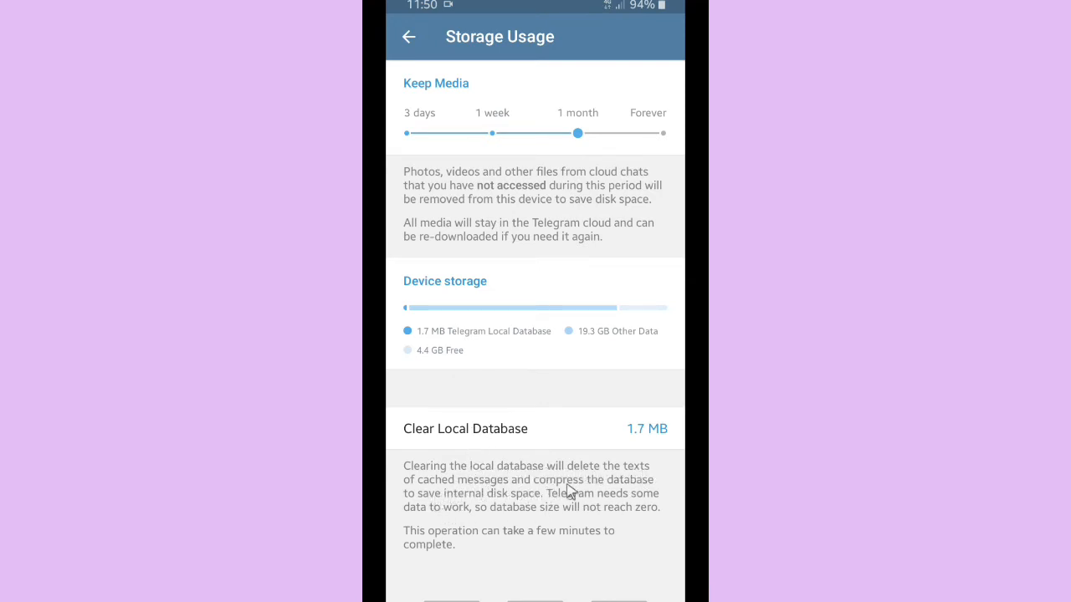
mouse_move(482, 516)
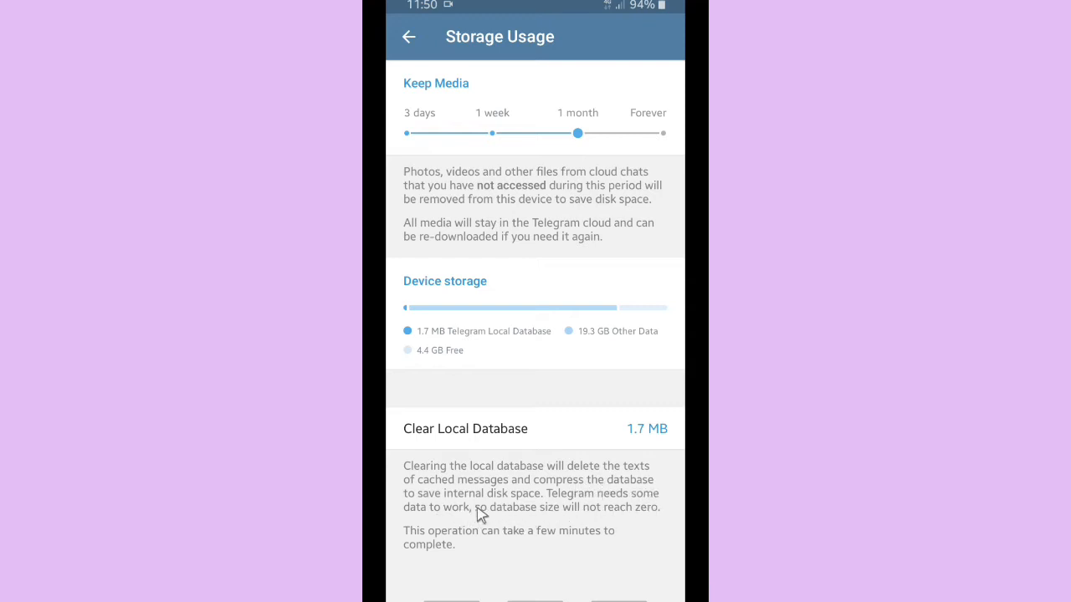
mouse_move(499, 534)
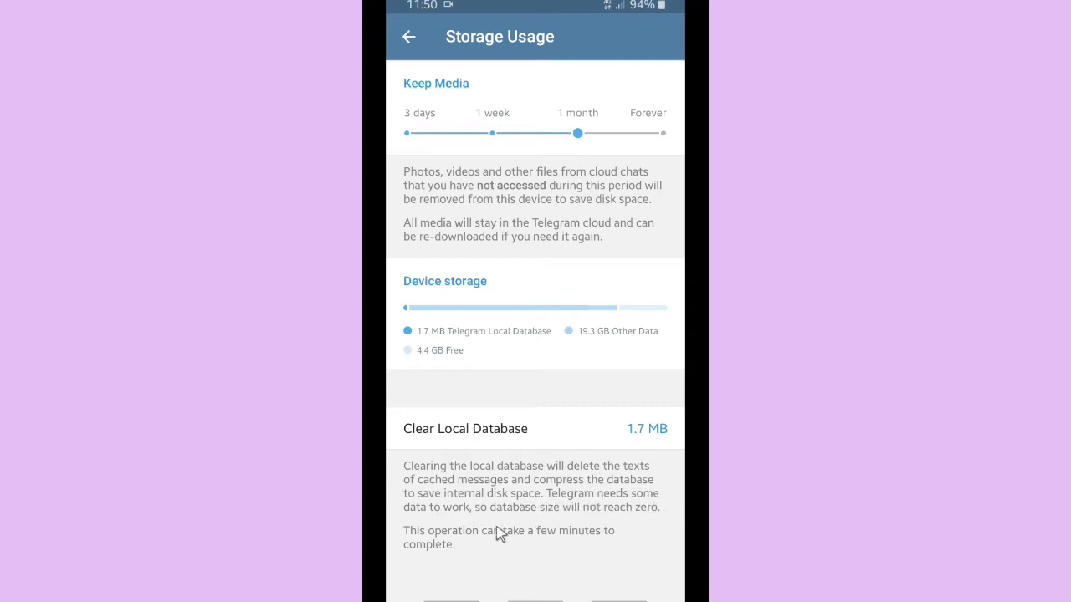
mouse_move(617, 522)
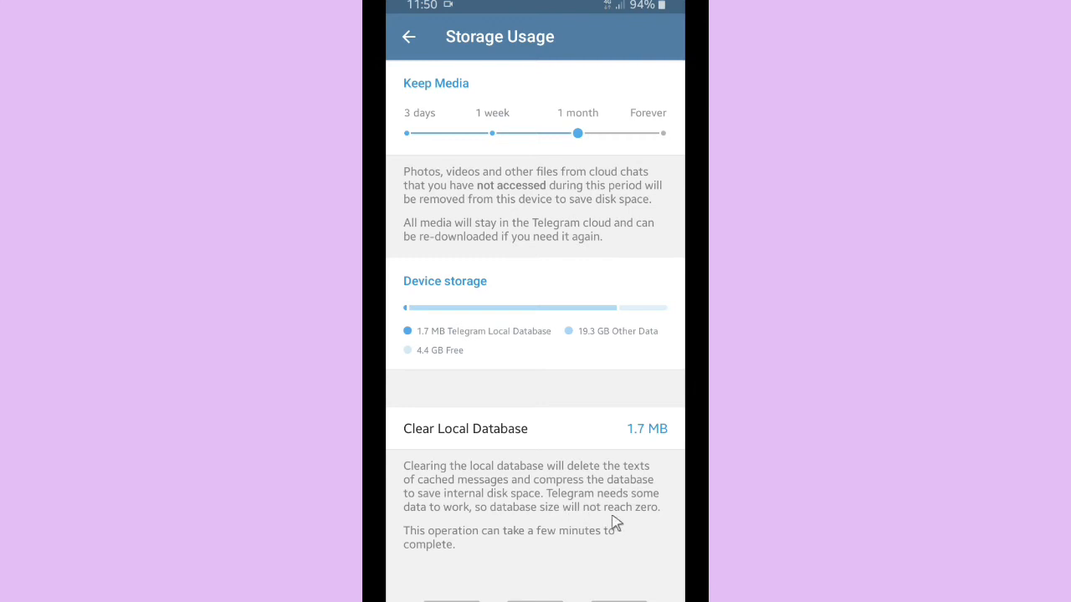
mouse_move(488, 546)
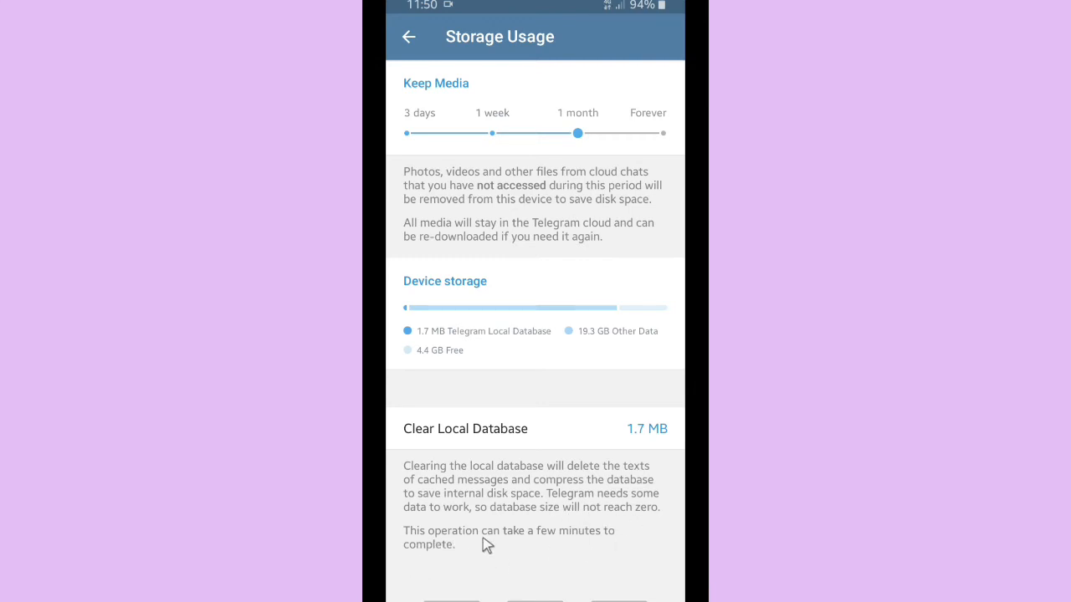
mouse_move(589, 549)
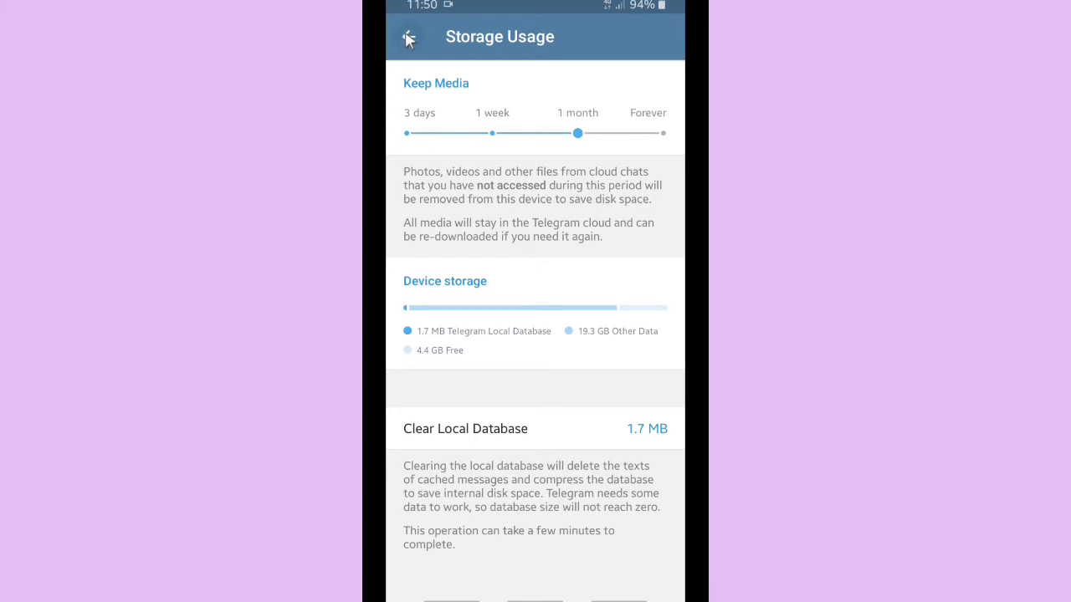
Return to Data and Storage, enter Data Usage and glance at the Wi-Fi and Roaming figures
click(408, 37)
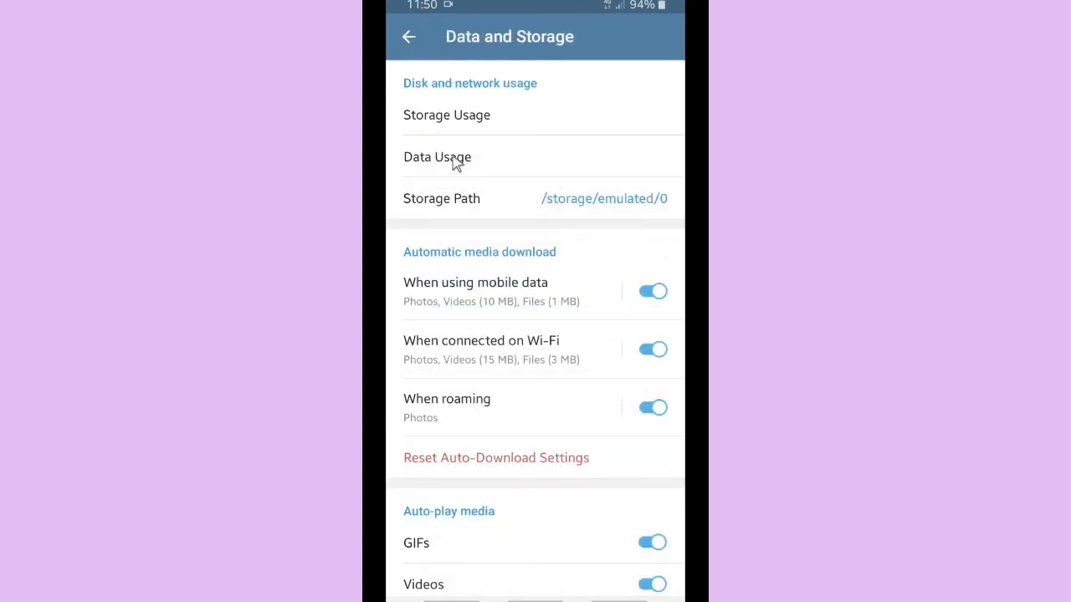
click(436, 157)
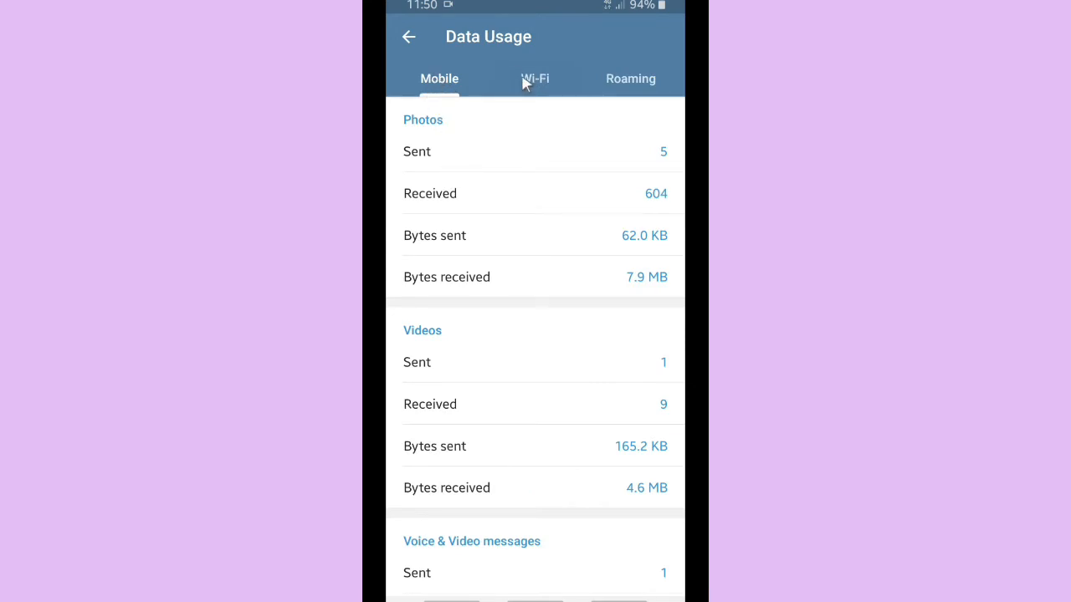
click(535, 78)
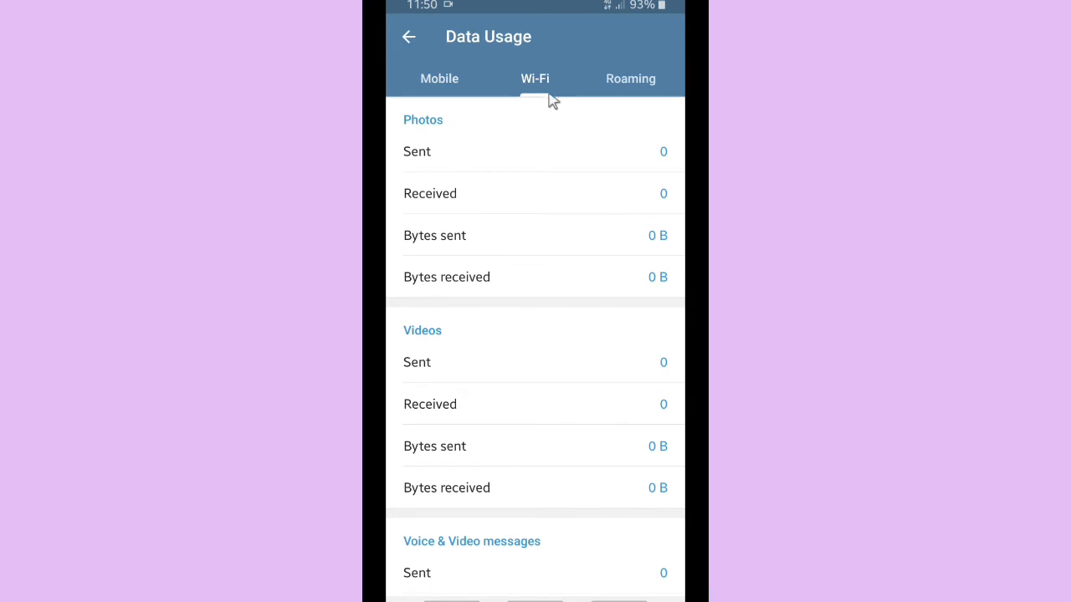
click(629, 79)
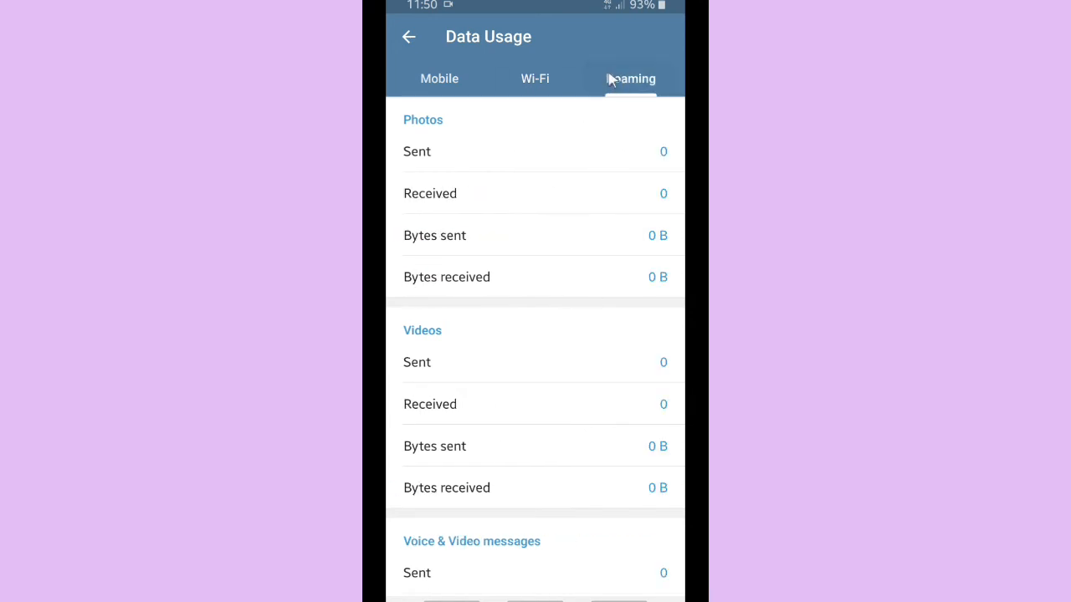
mouse_move(435, 80)
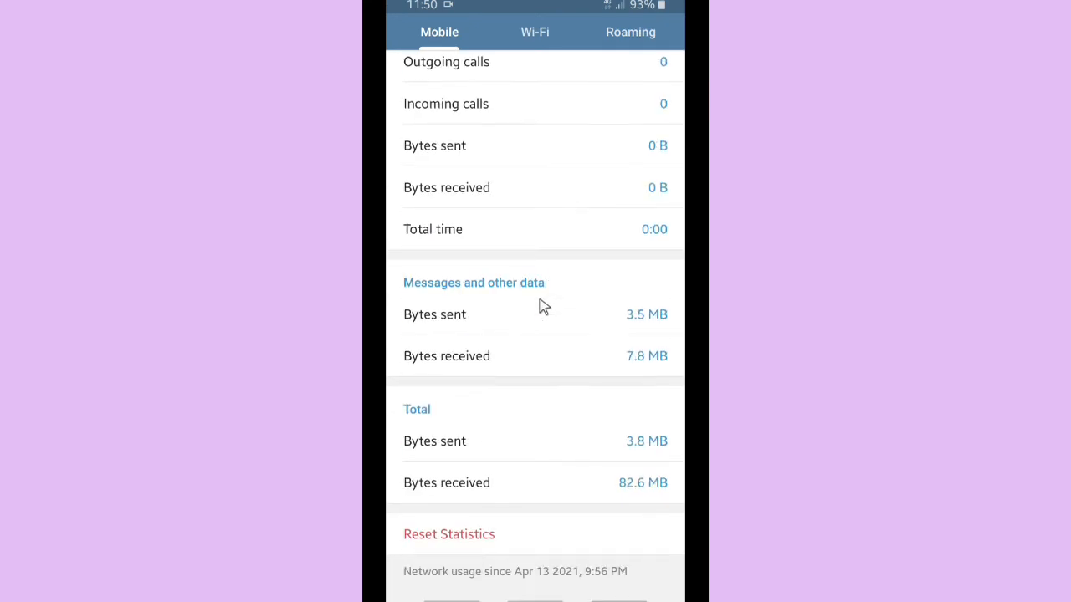
mouse_move(548, 599)
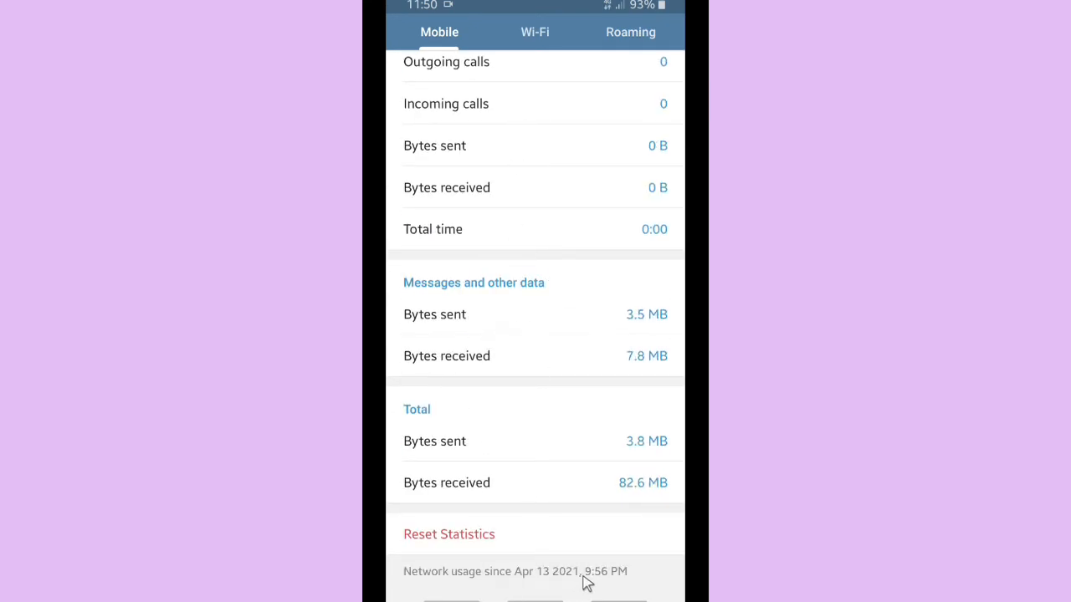
mouse_move(442, 539)
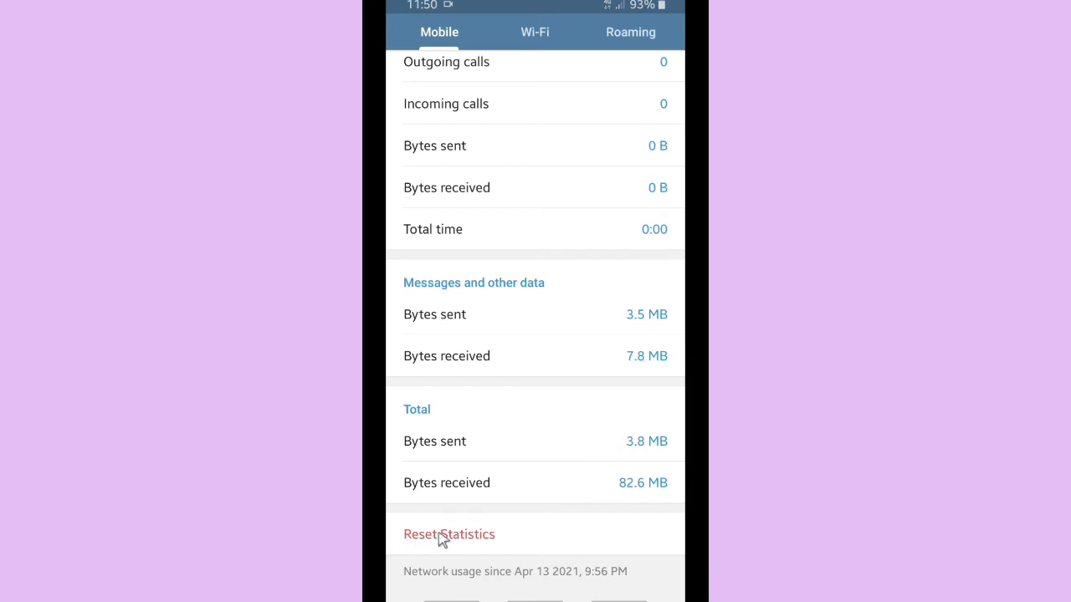
Reset the Mobile usage statistics to zero, then scroll the Wi-Fi figures down to their totals
click(448, 536)
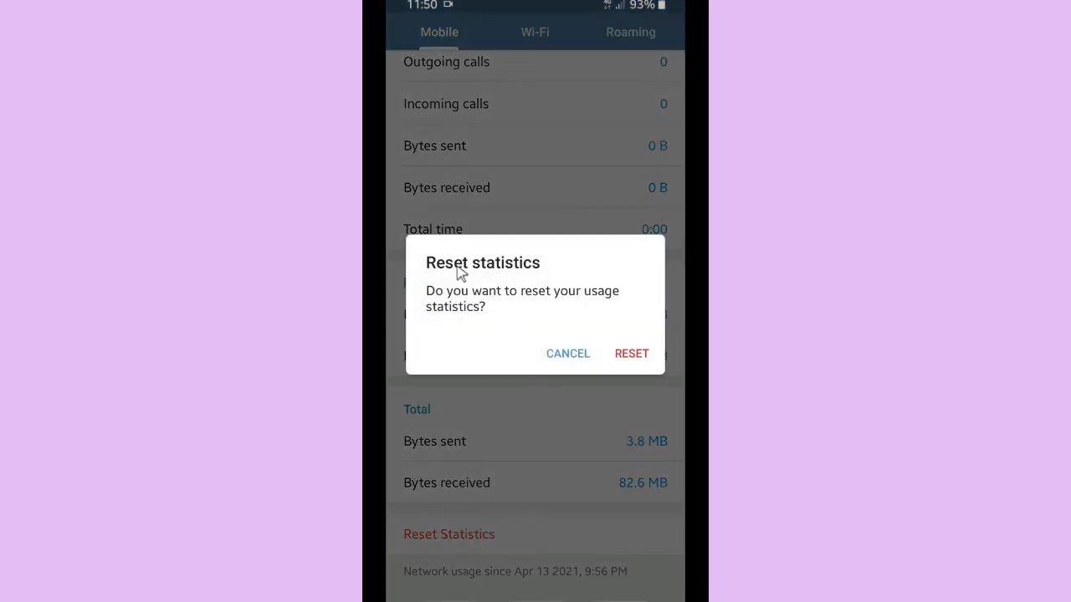
mouse_move(455, 327)
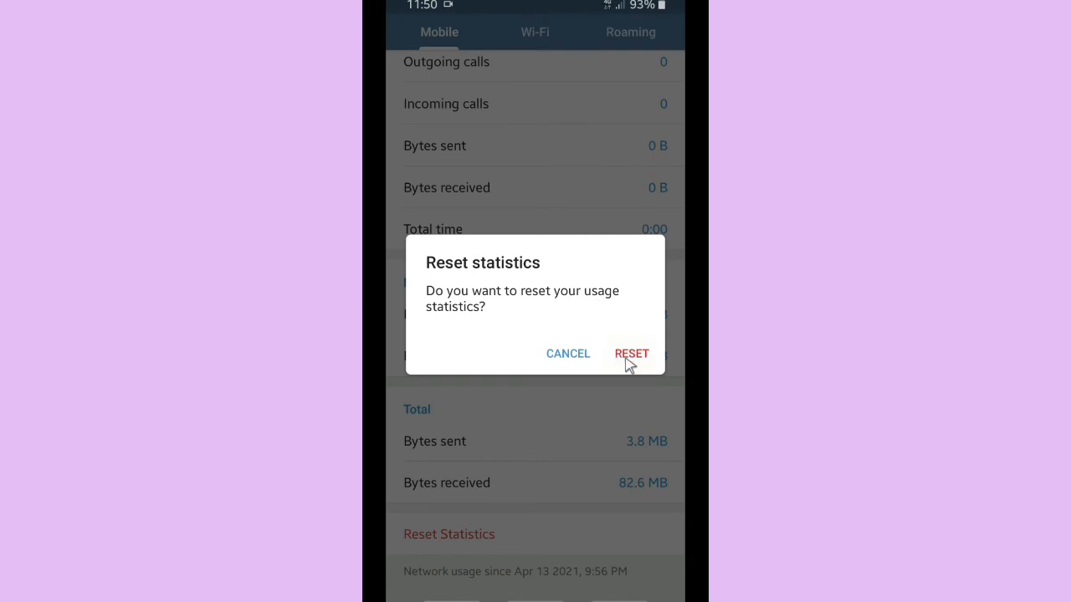
click(633, 353)
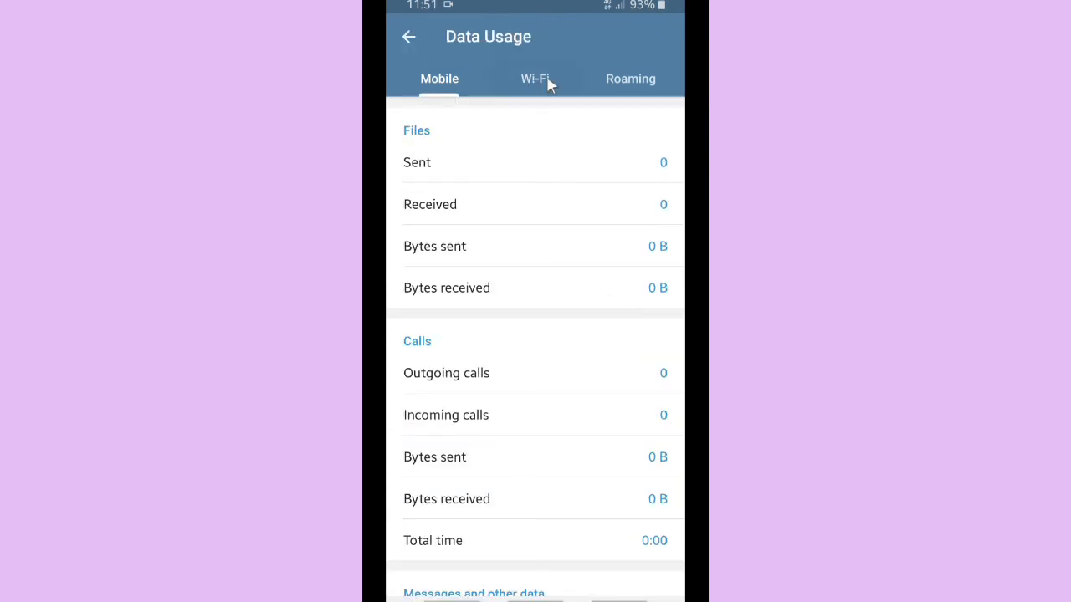
click(535, 78)
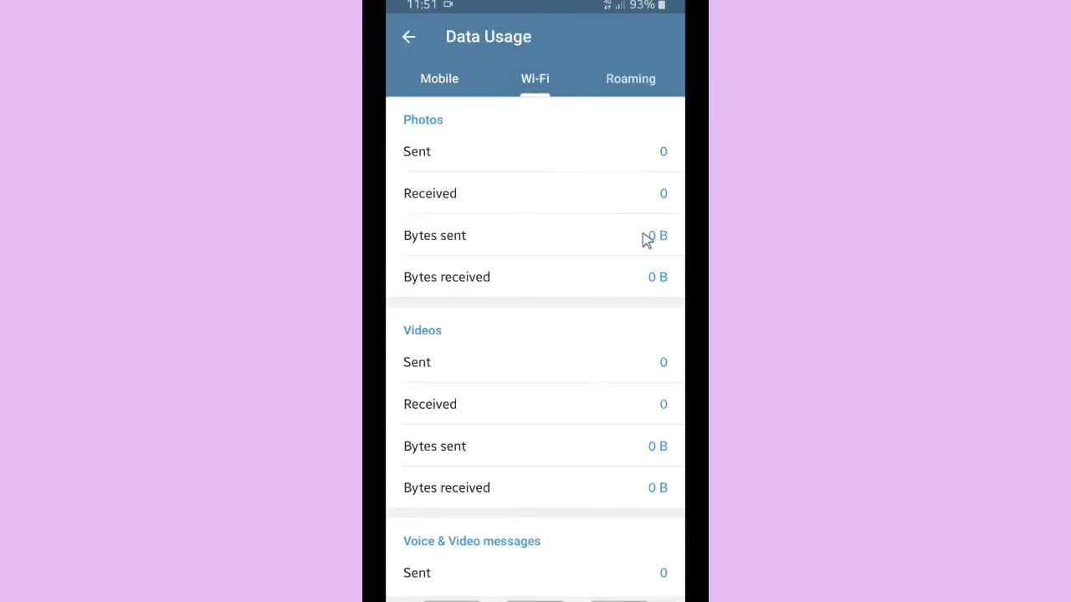
scroll(down, 3)
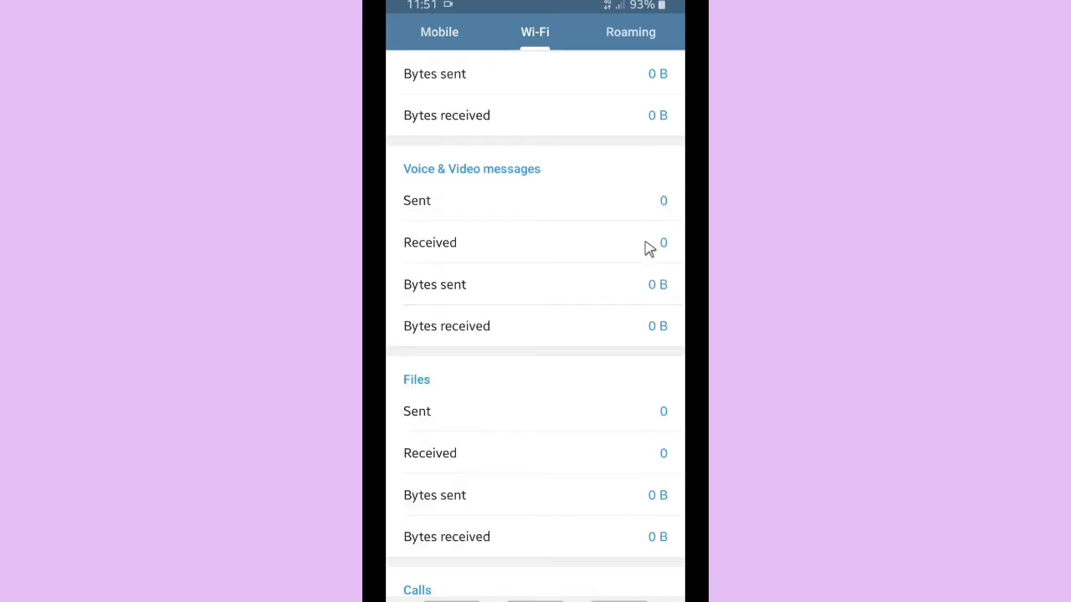
scroll(down, 3)
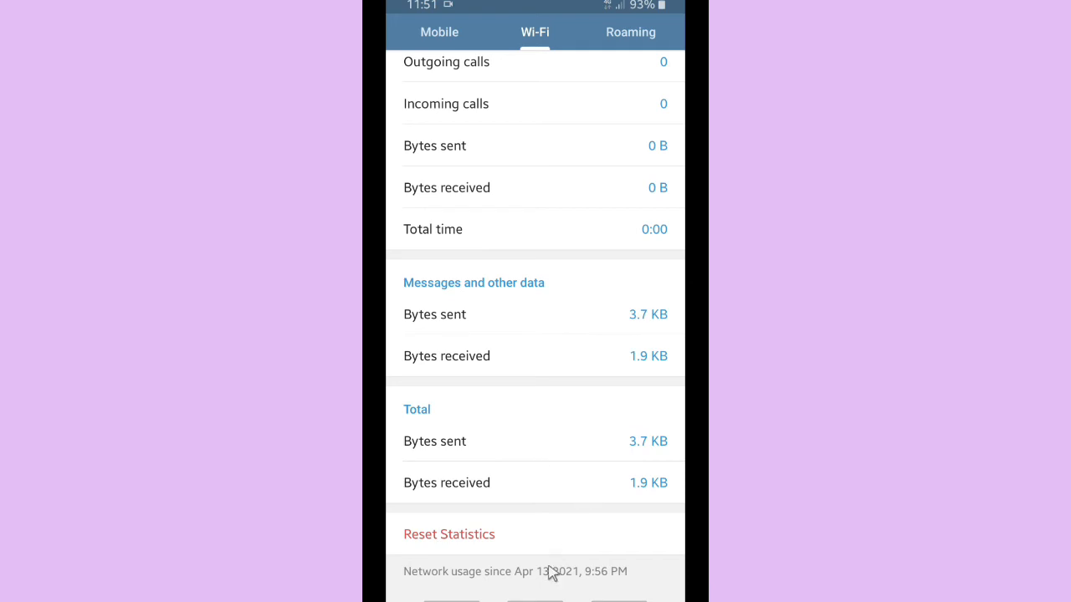
Reset the Wi-Fi usage statistics to zero and view the all-zero Roaming figures
click(448, 534)
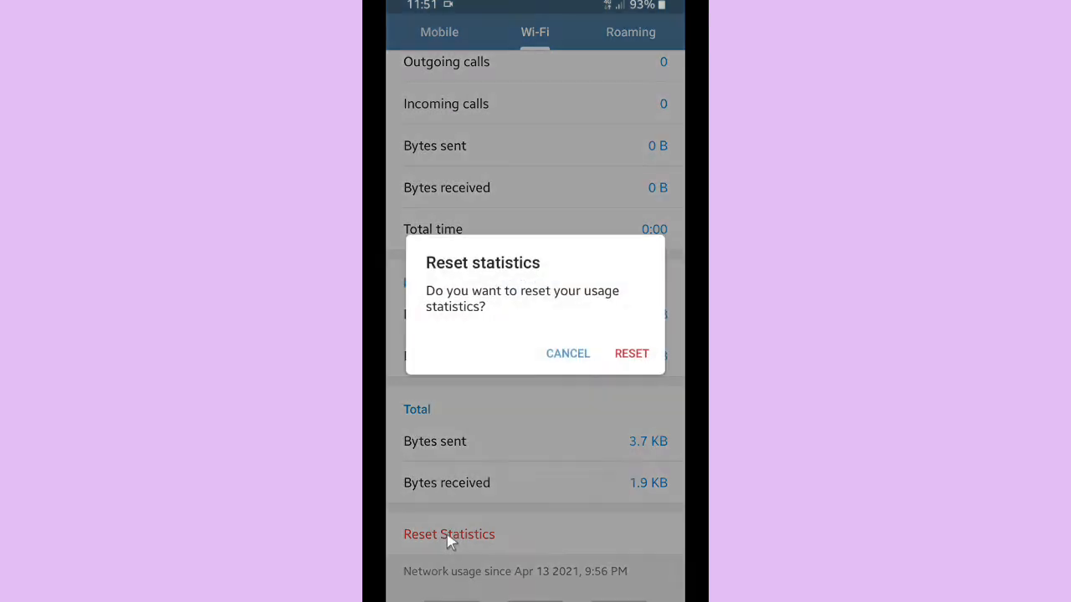
click(632, 353)
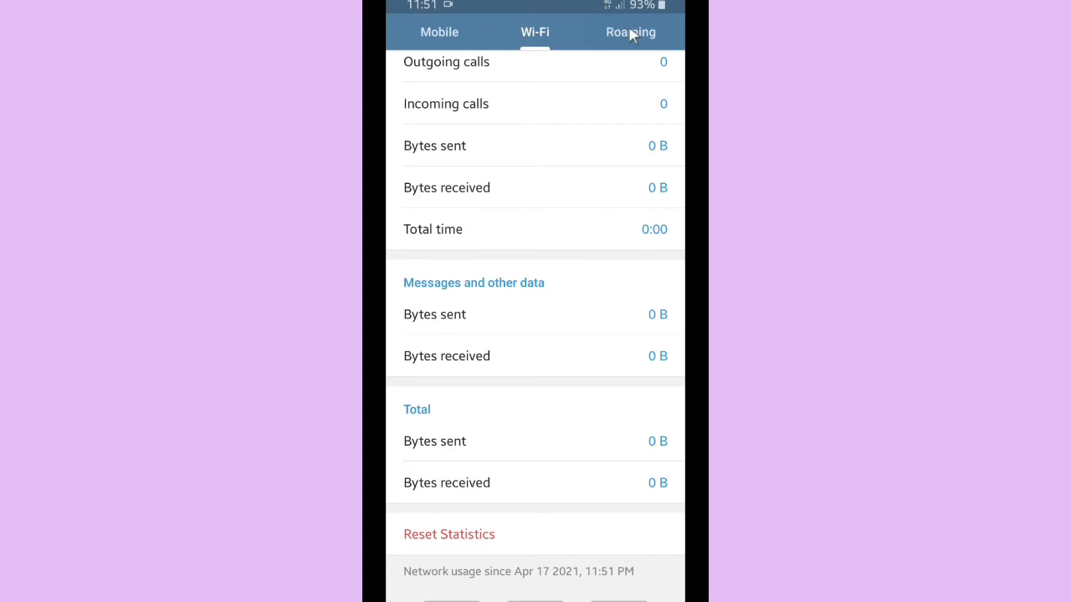
click(630, 32)
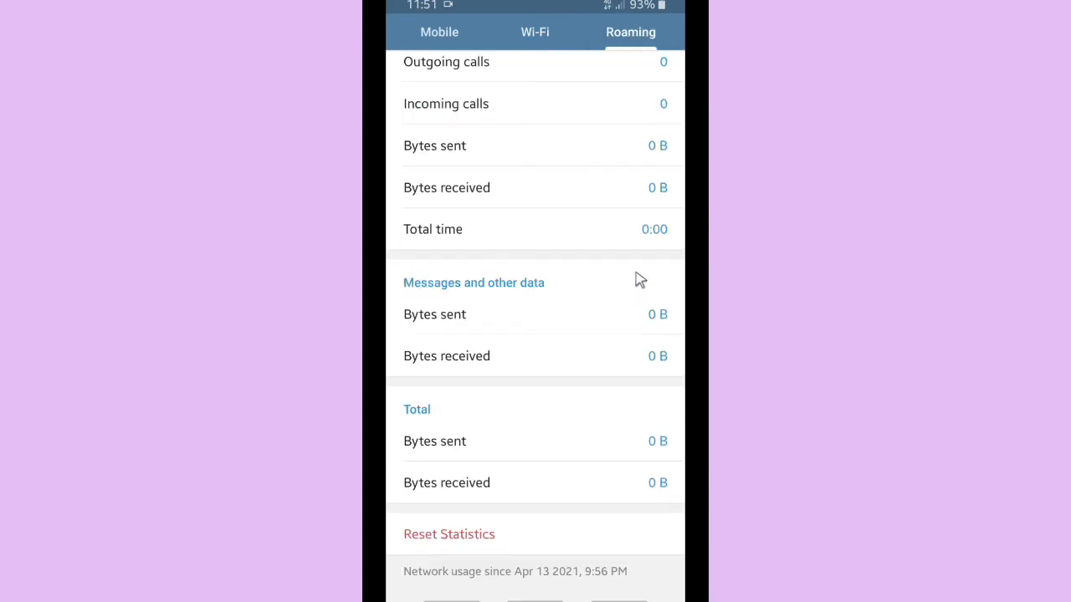
mouse_move(458, 445)
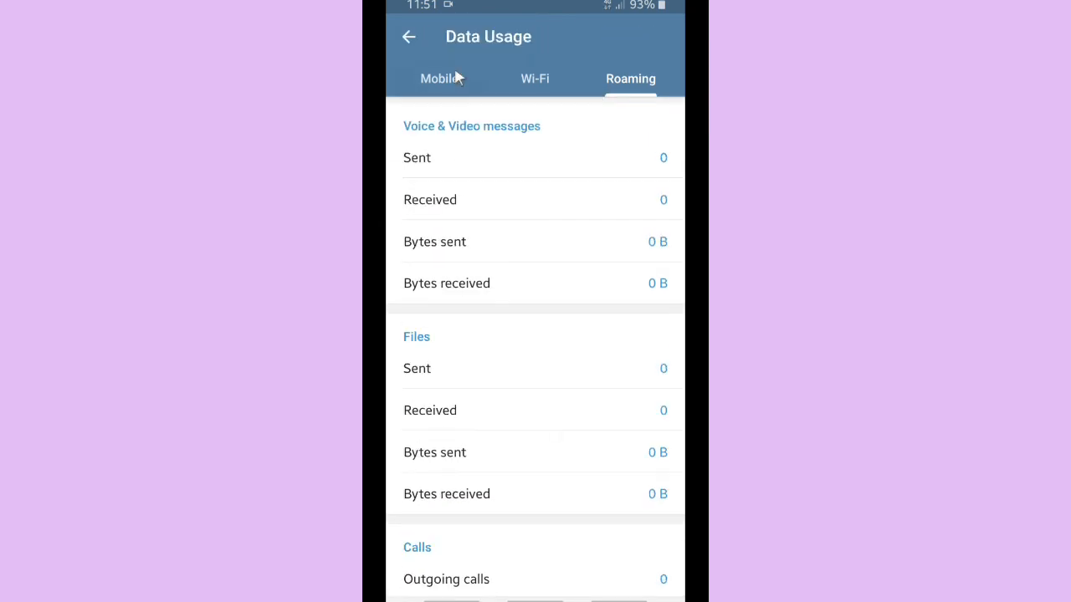
Back out of Data Usage and Settings to the phone home screen and pull down the notification shade
click(409, 37)
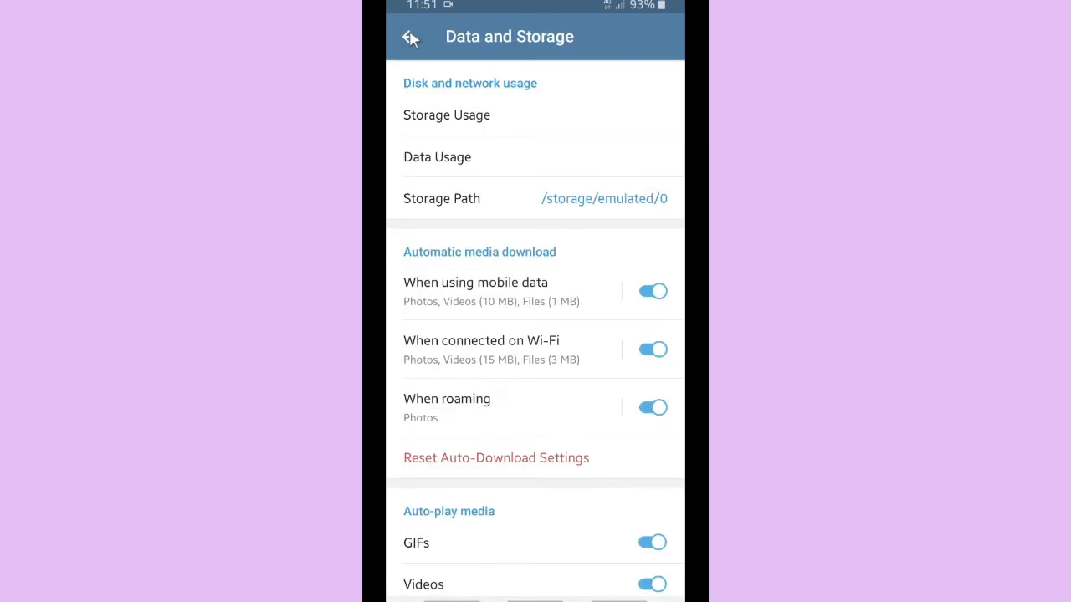
mouse_move(586, 336)
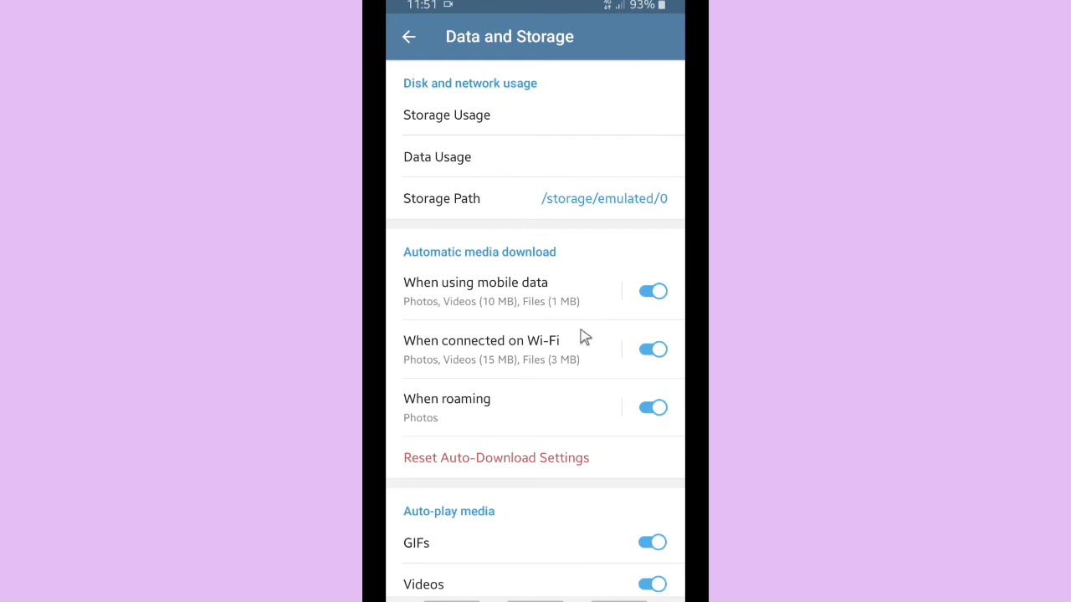
click(408, 37)
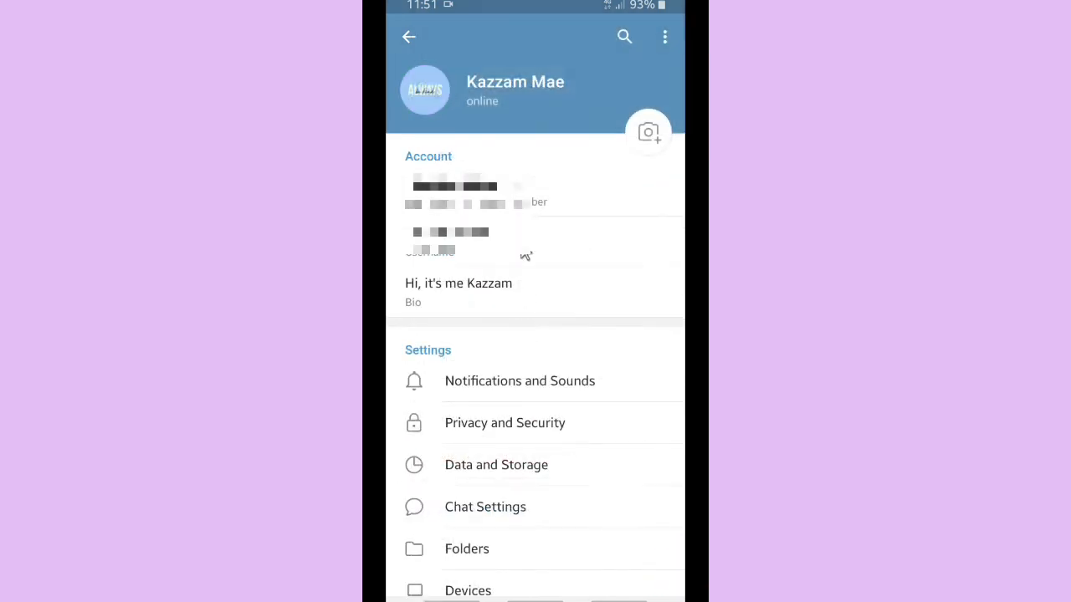
click(409, 37)
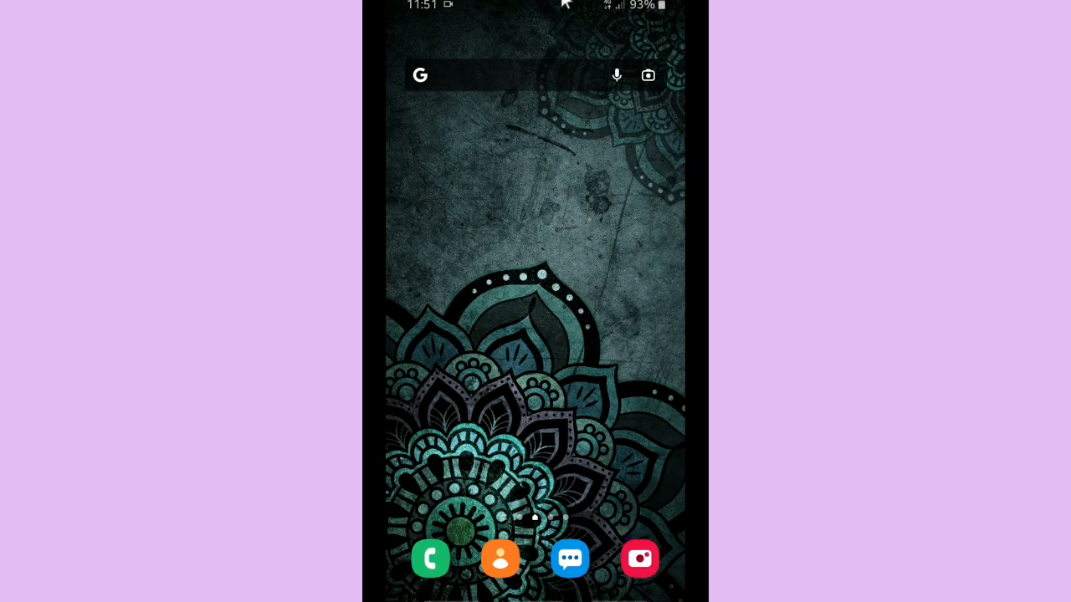
scroll(down, 3)
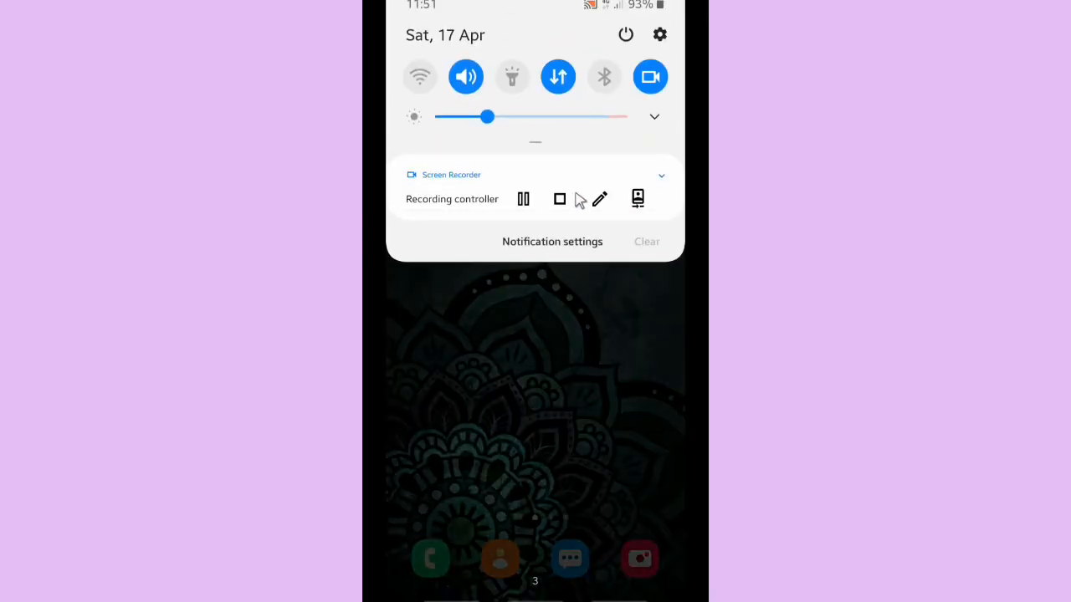